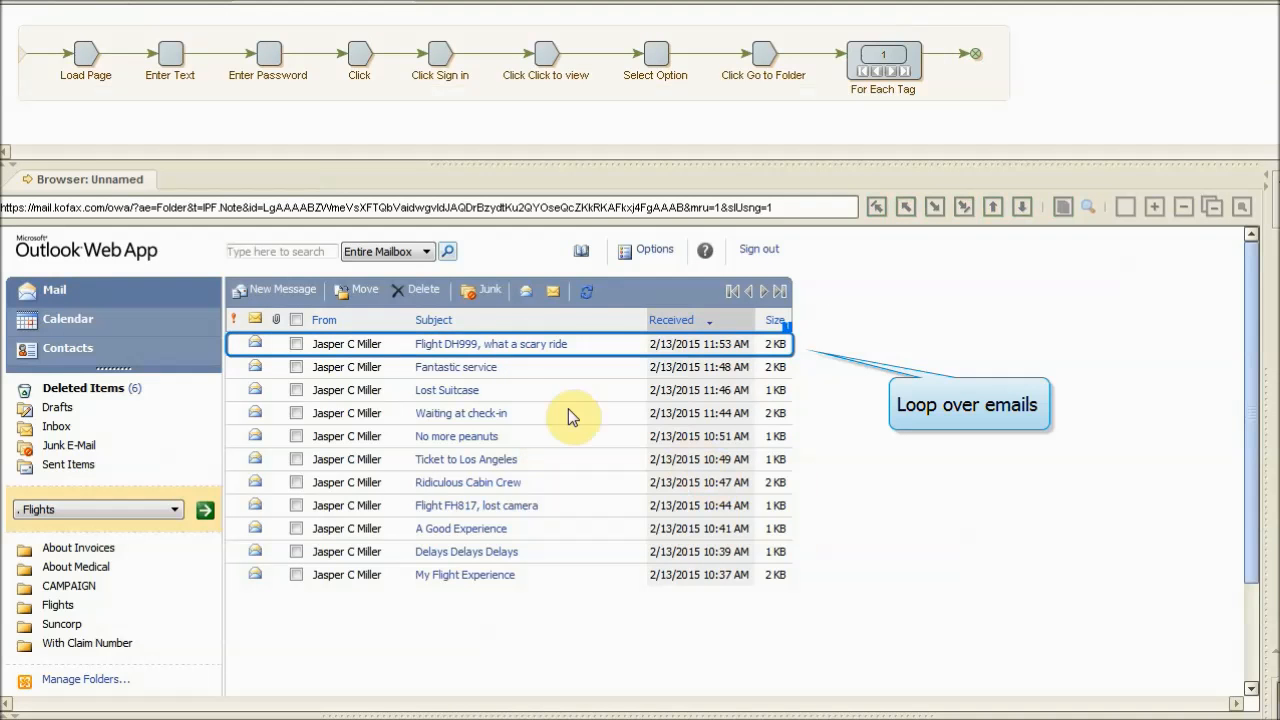
- Open the first DH999 email and extract its subject and sender name
left_click(489, 343)
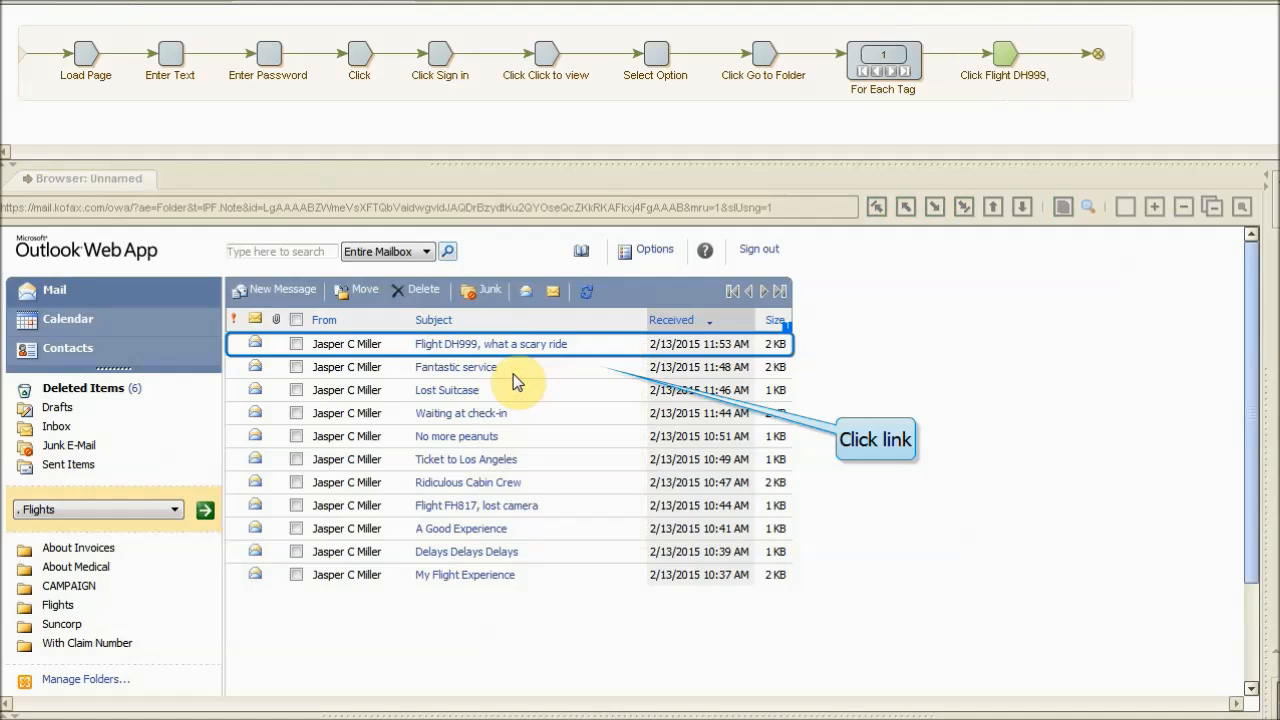
left_click(490, 343)
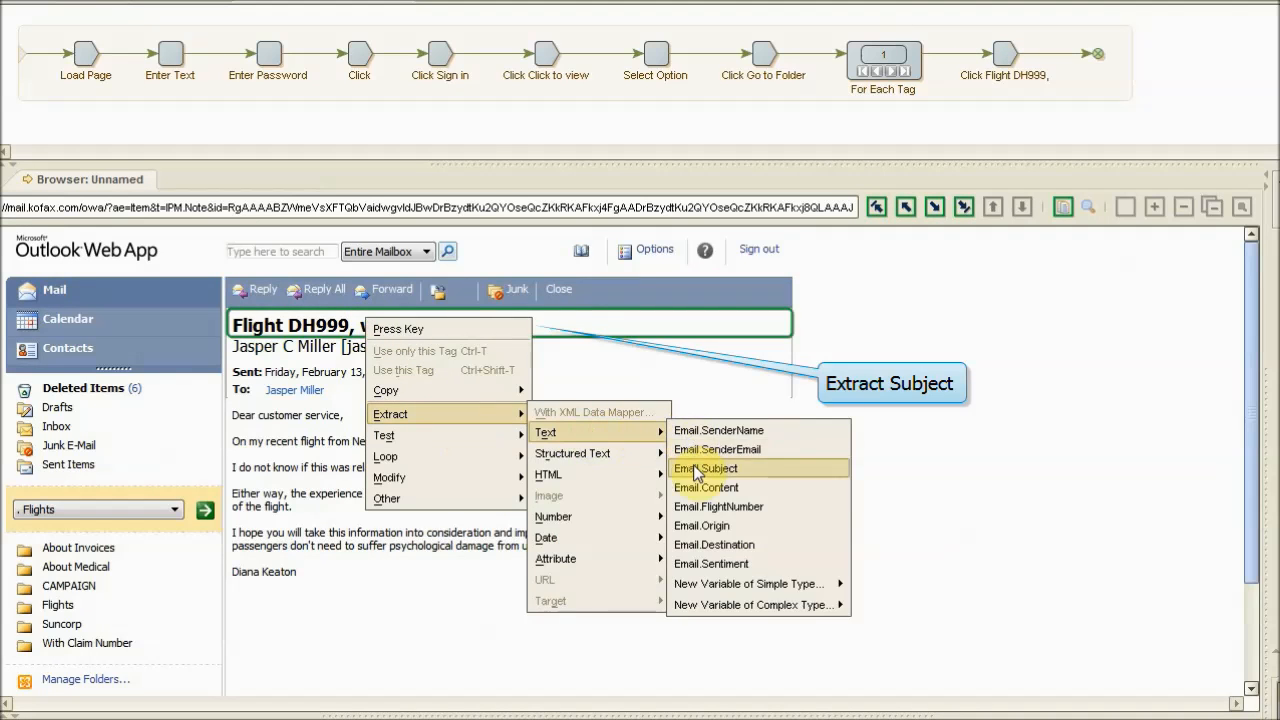
left_click(706, 468)
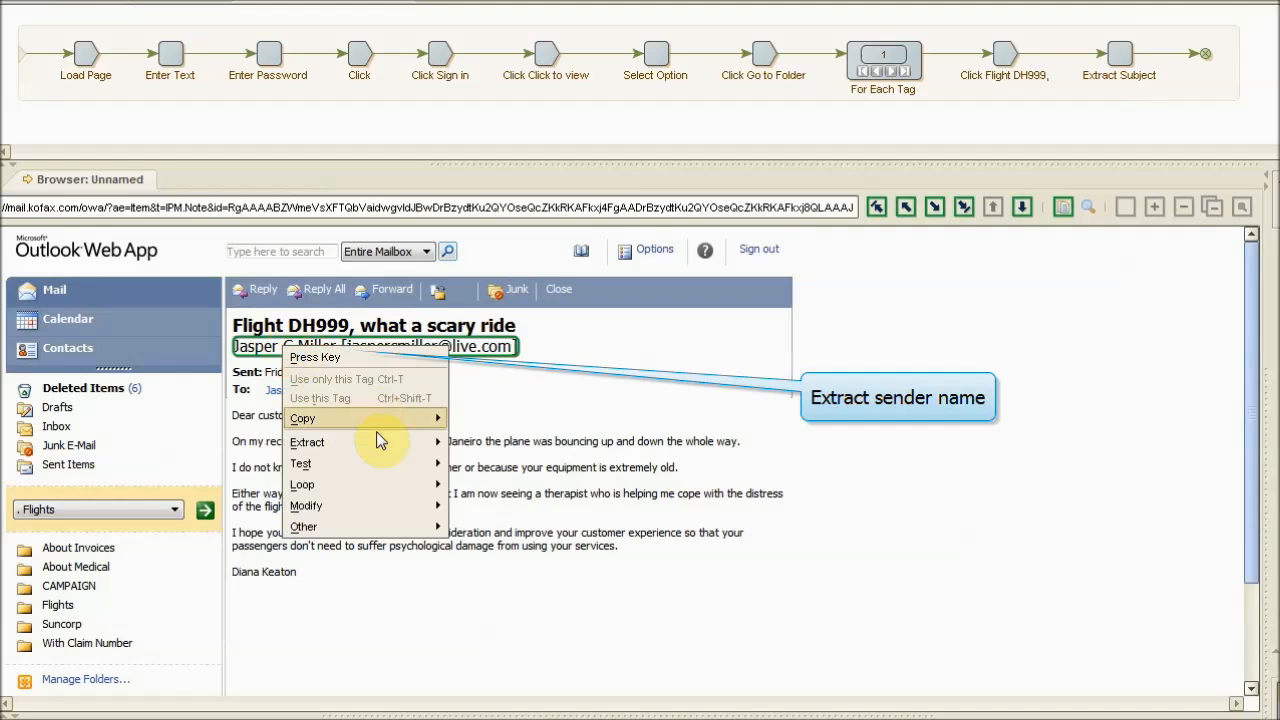
left_click(308, 442)
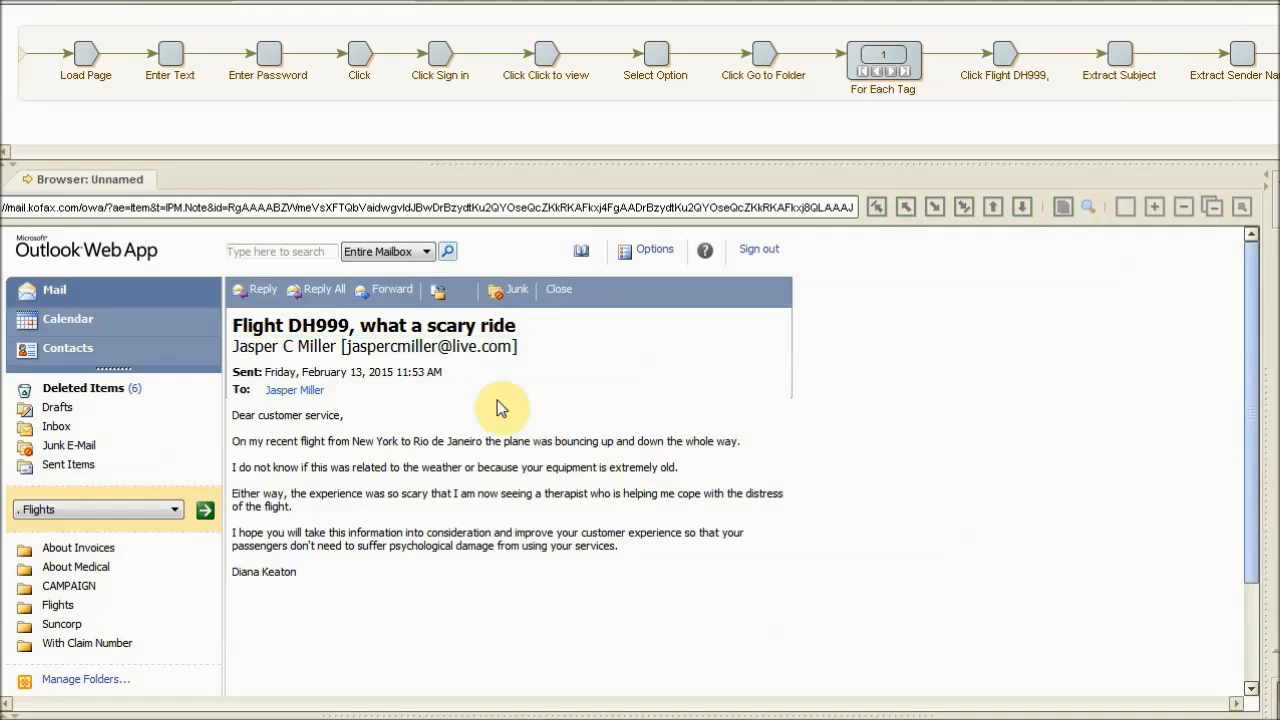
- Extract the email's sent date as a date and its body as content
right_click(370, 346)
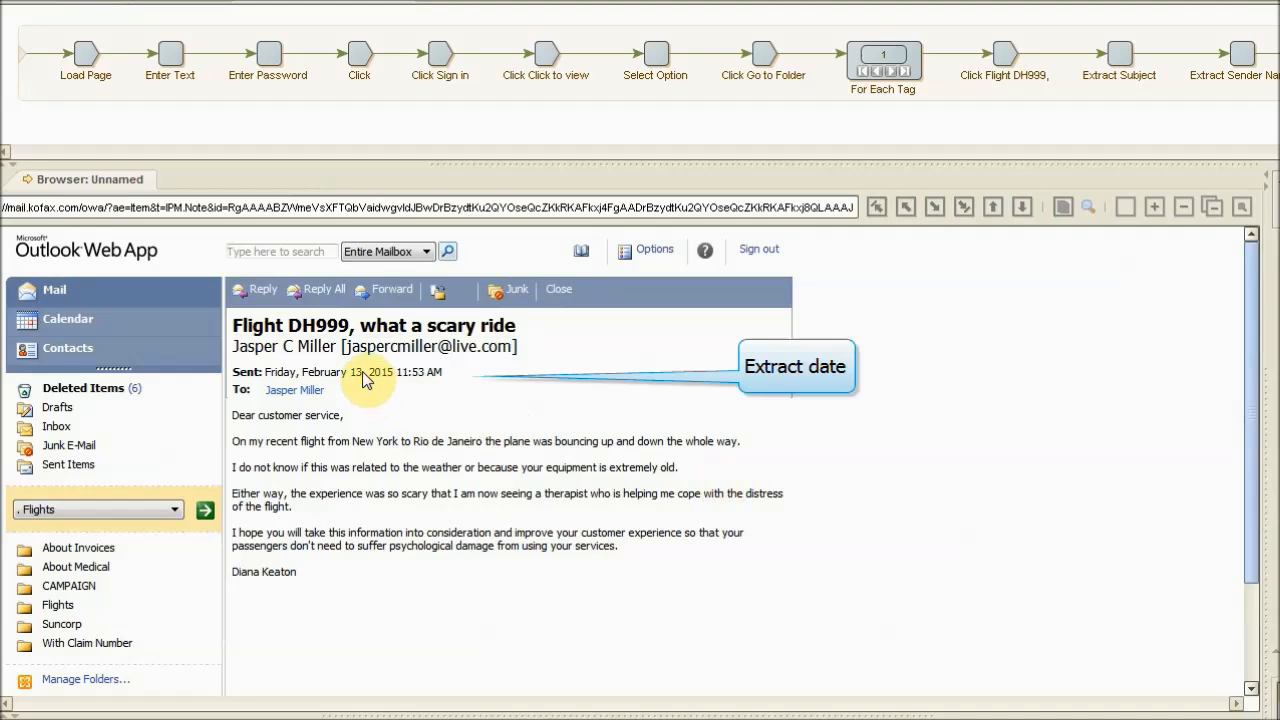
right_click(360, 372)
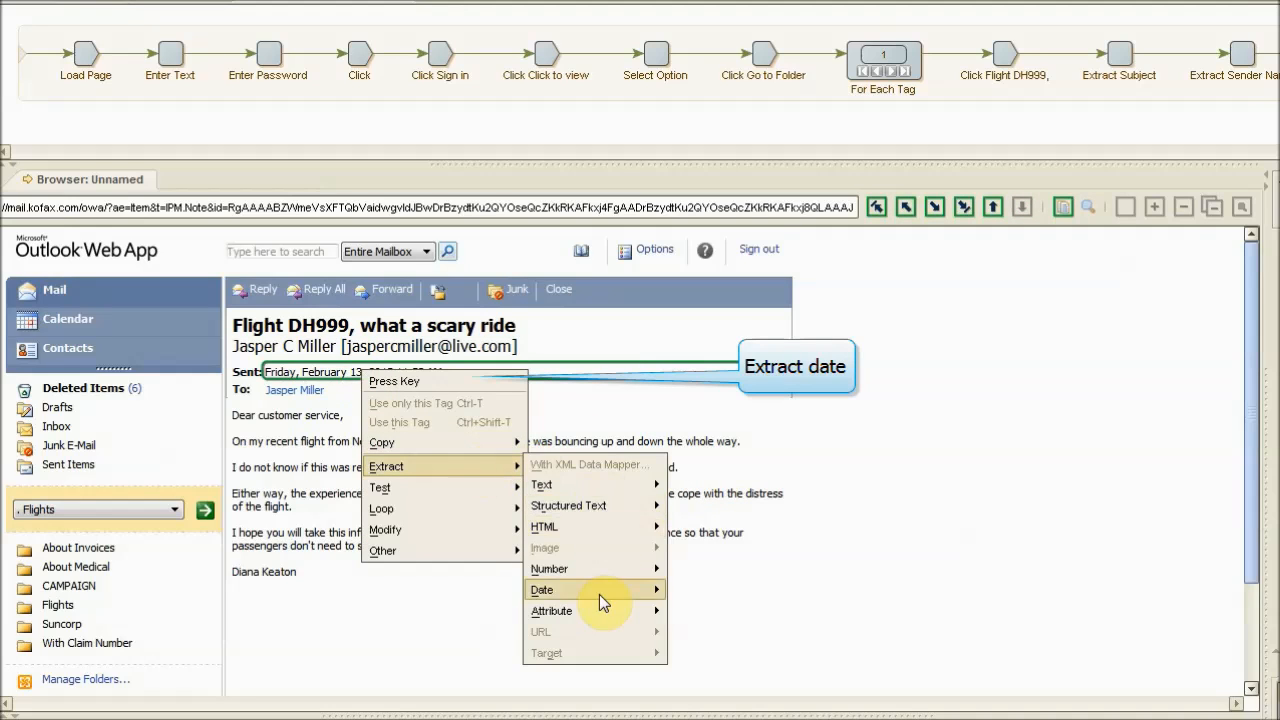
left_click(542, 590)
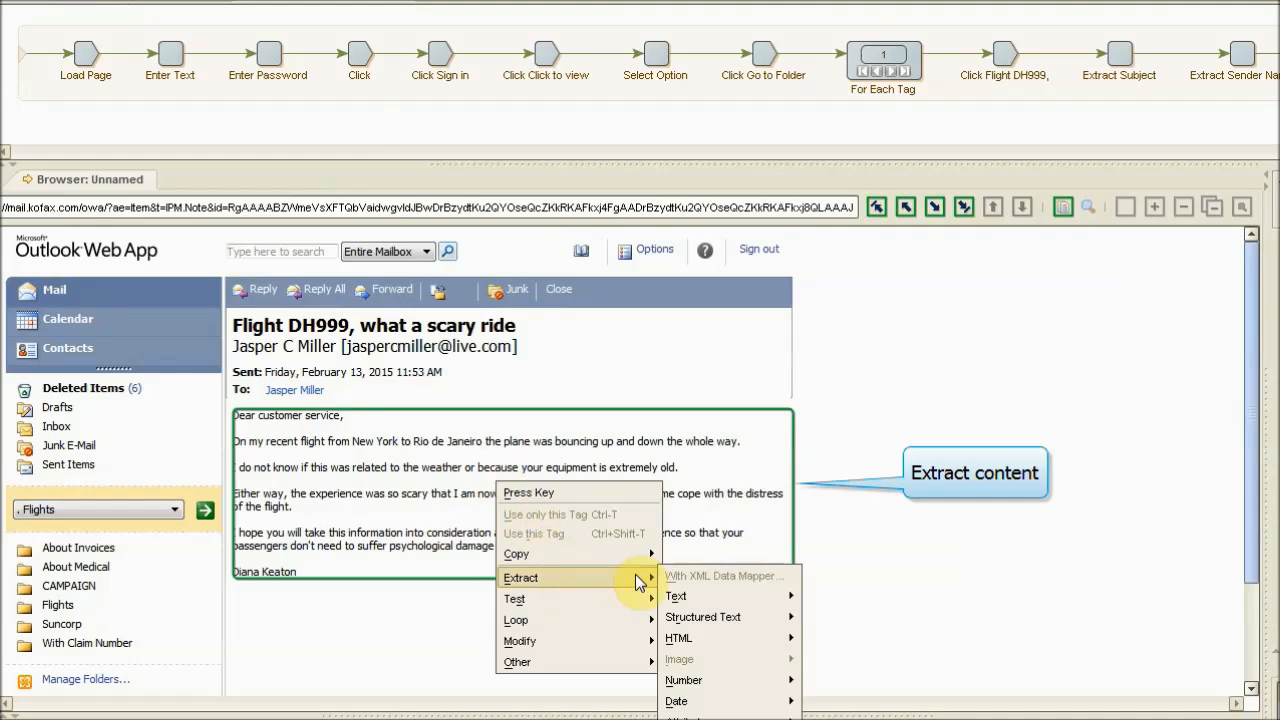
left_click(675, 596)
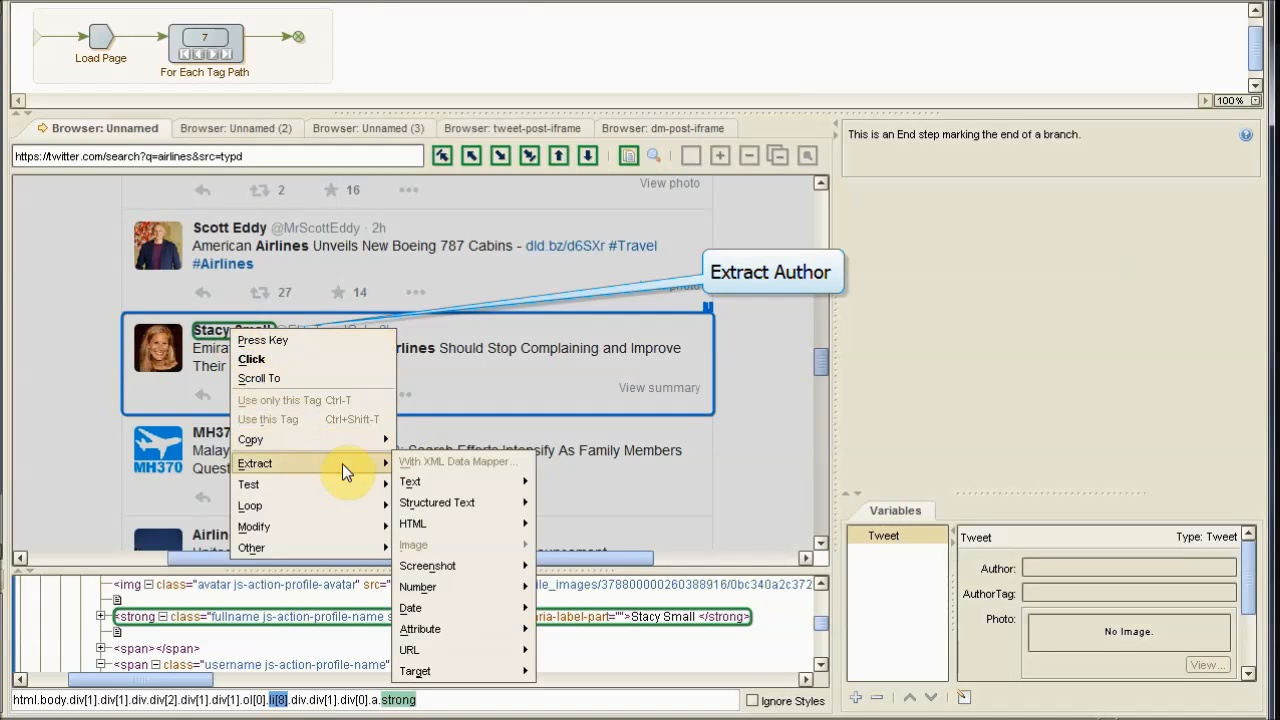
- Extract the tweet author's name
left_click(410, 482)
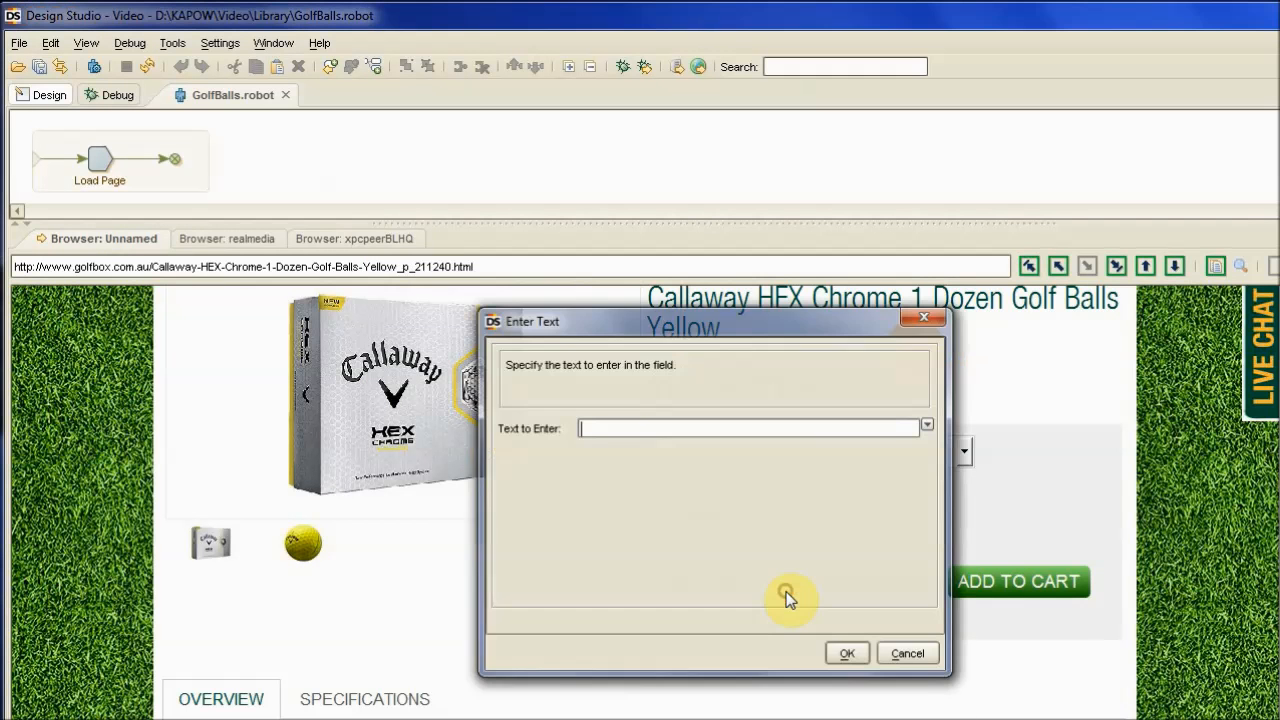
- Enter quantity 10, add to cart, and proceed through cart and checkout to login
left_click(846, 653)
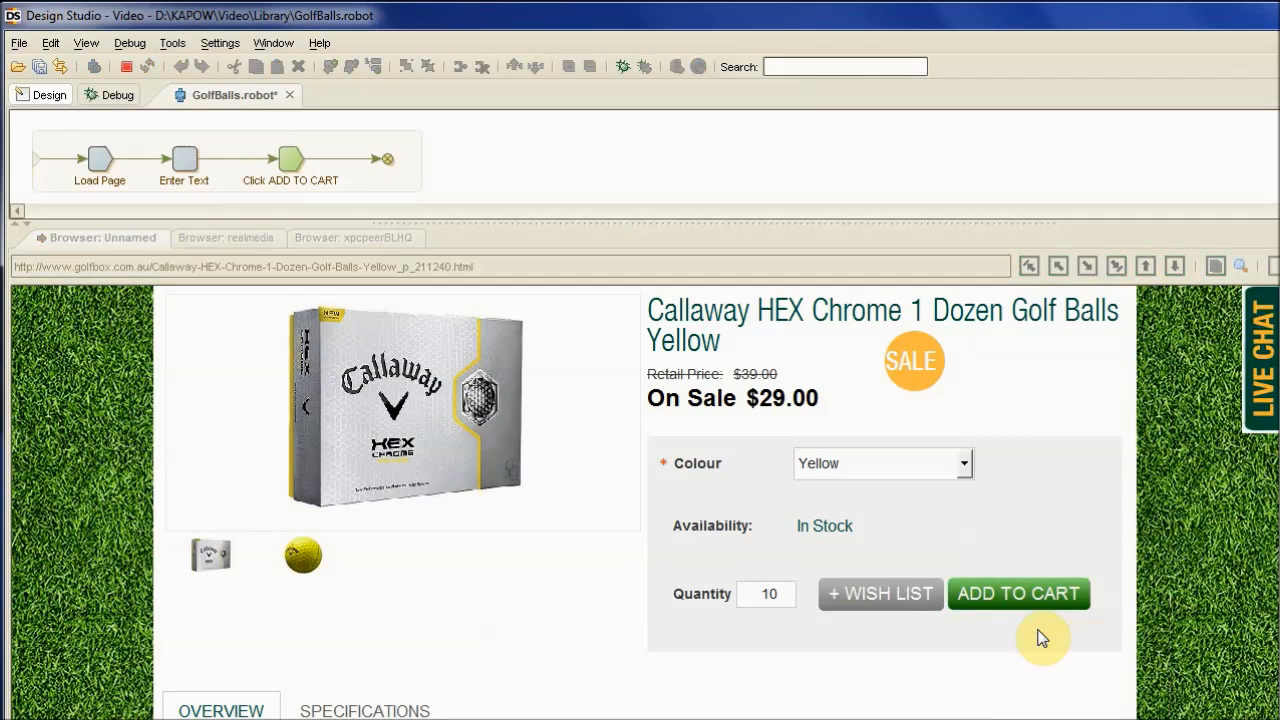
left_click(1018, 593)
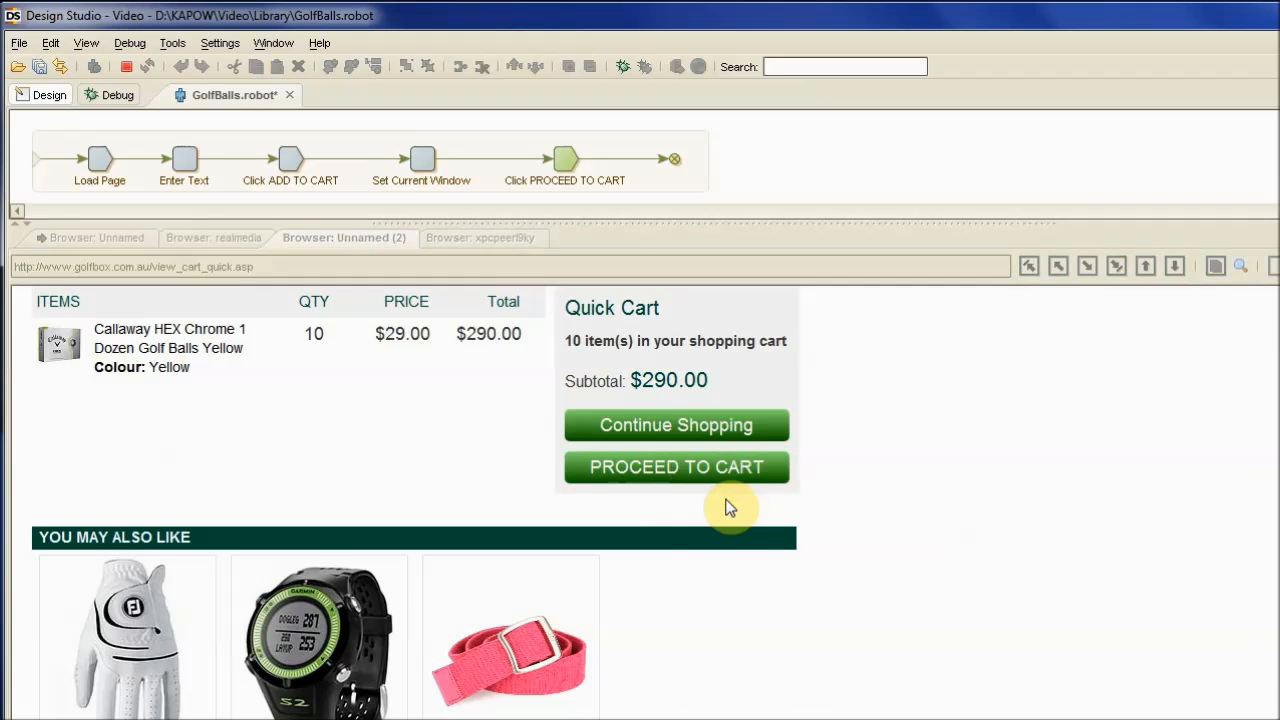
left_click(676, 467)
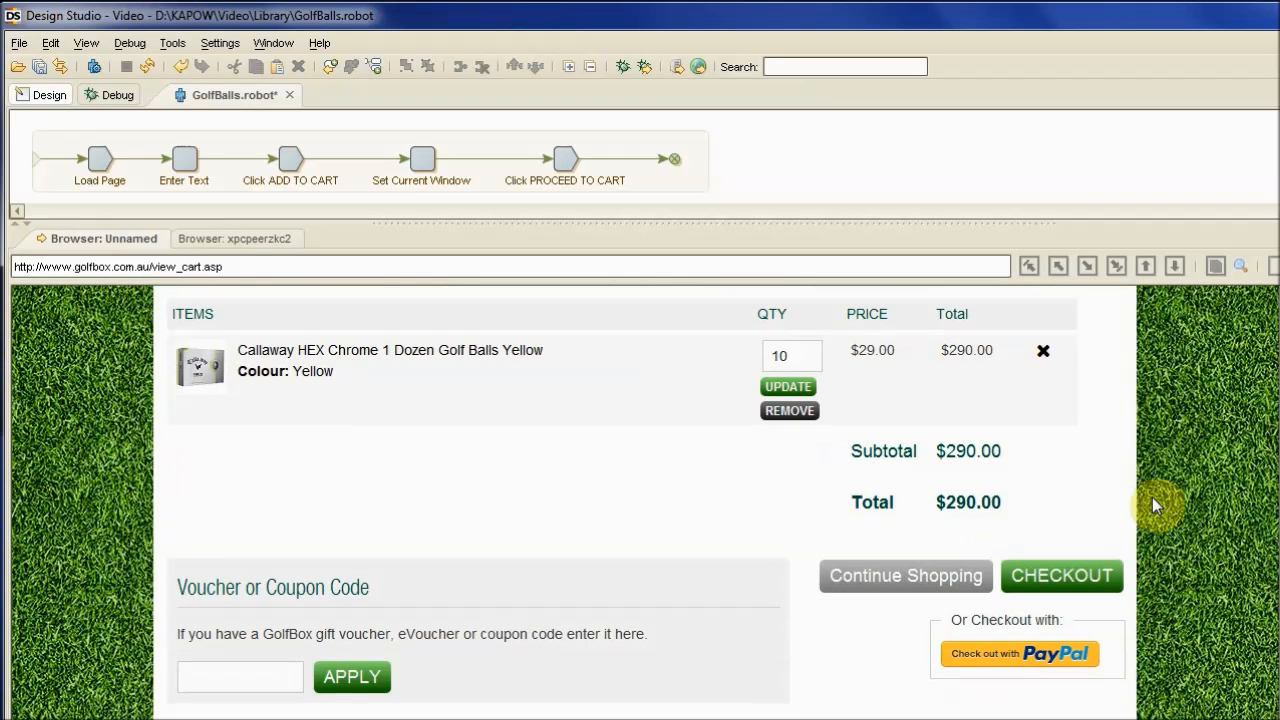
left_click(1062, 576)
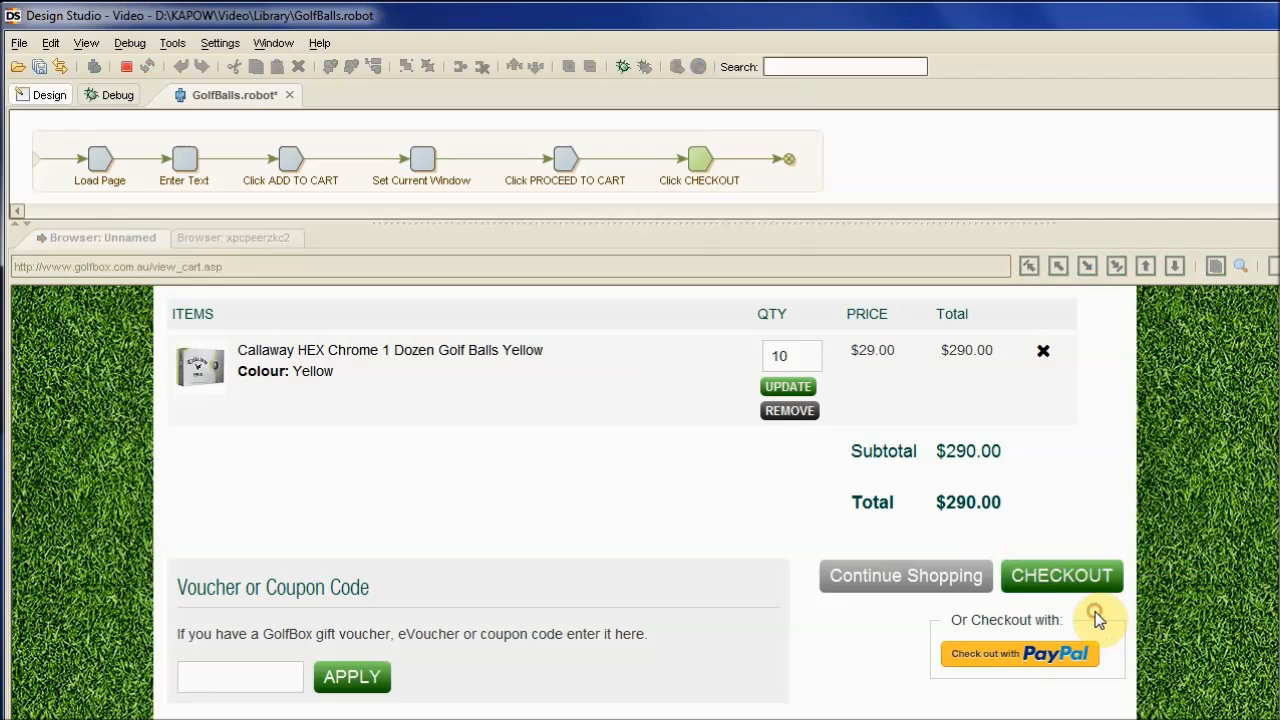
left_click(1063, 575)
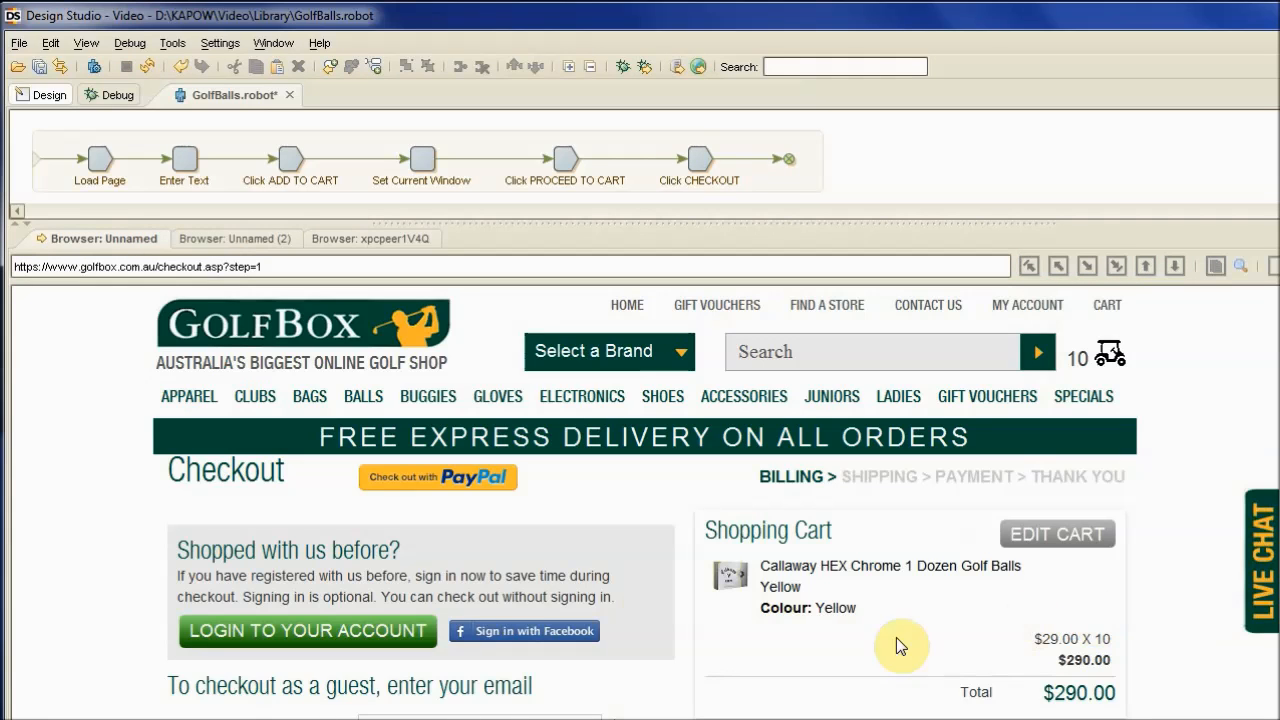
left_click(307, 631)
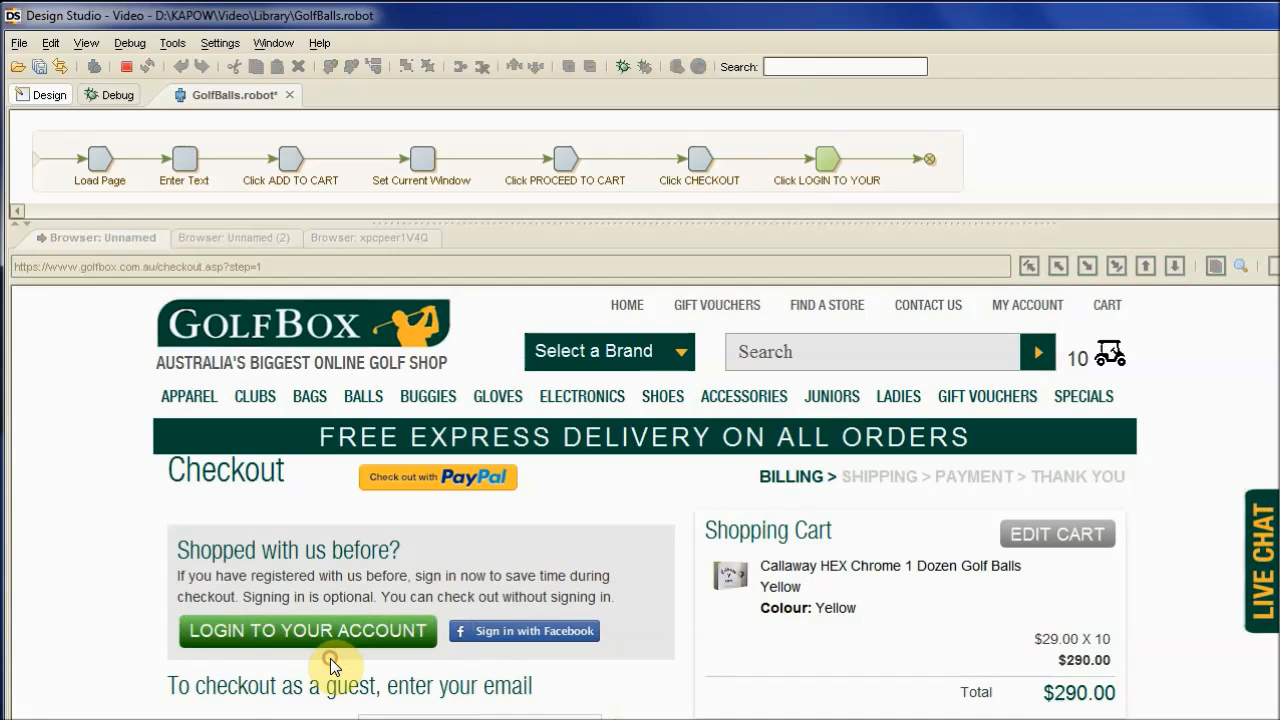
left_click(308, 631)
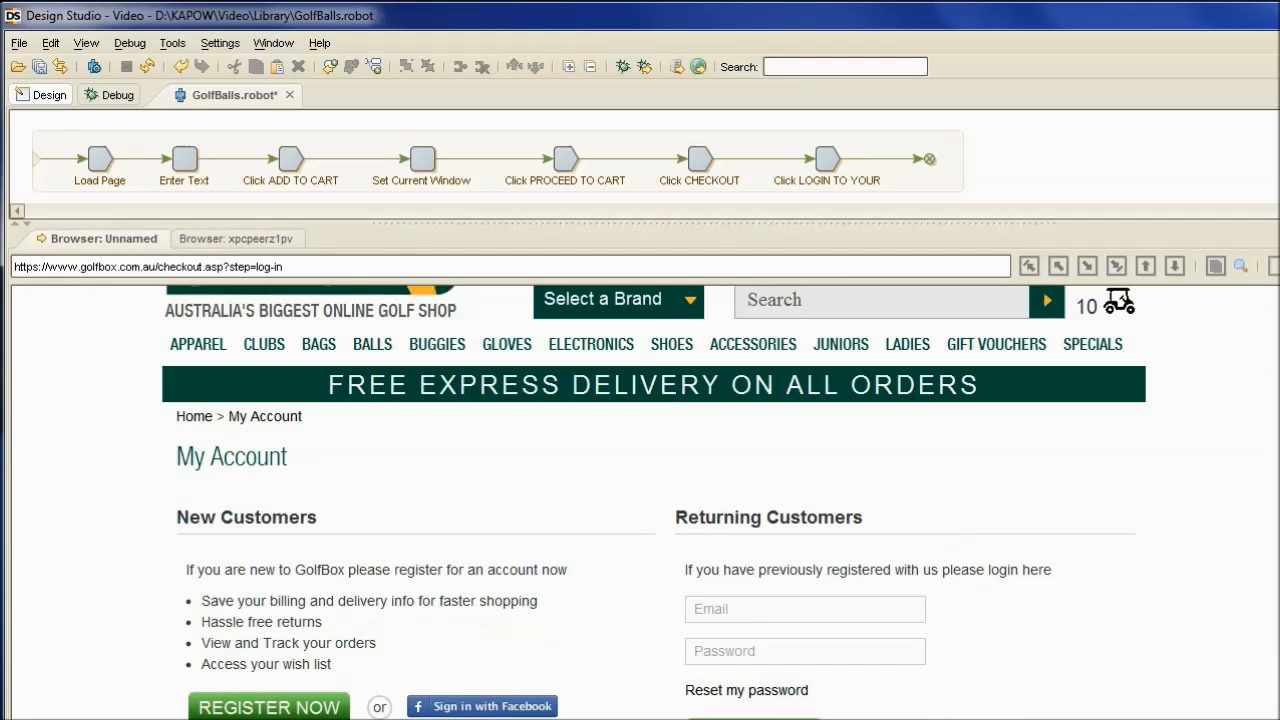
- Enter the login email and password on the account login page
right_click(775, 495)
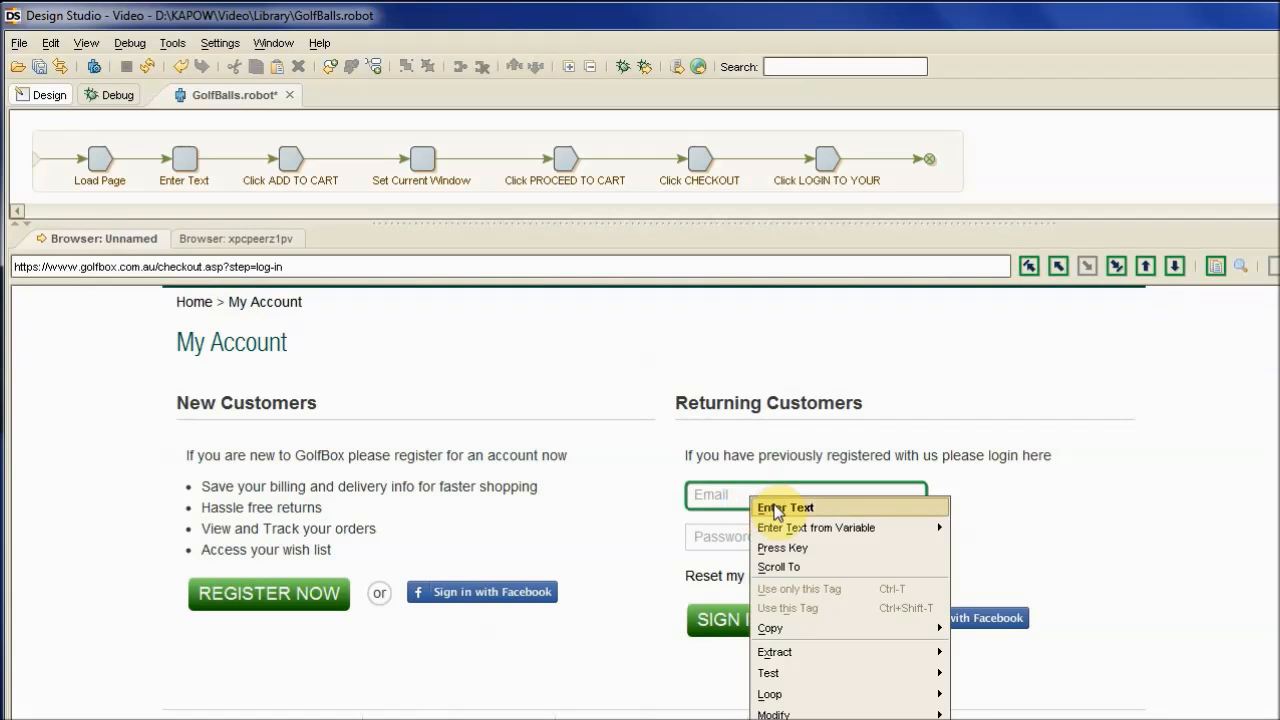
left_click(786, 507)
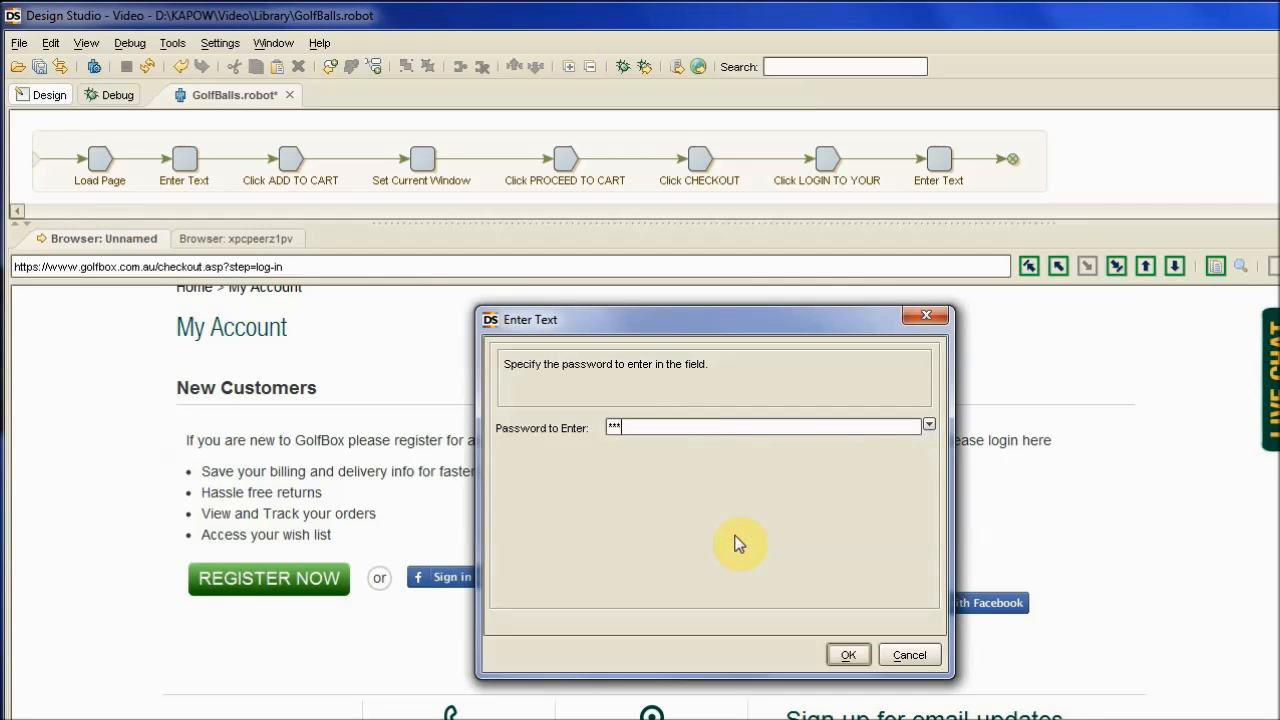
left_click(850, 655)
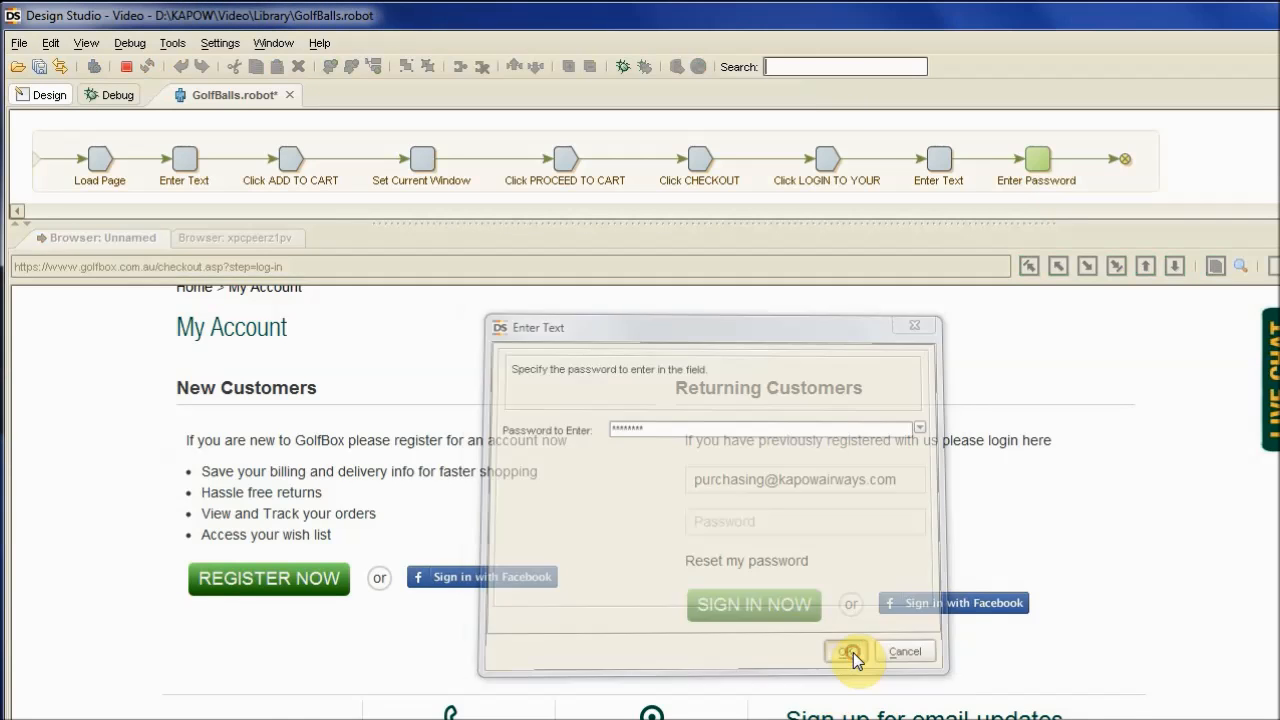
left_click(848, 652)
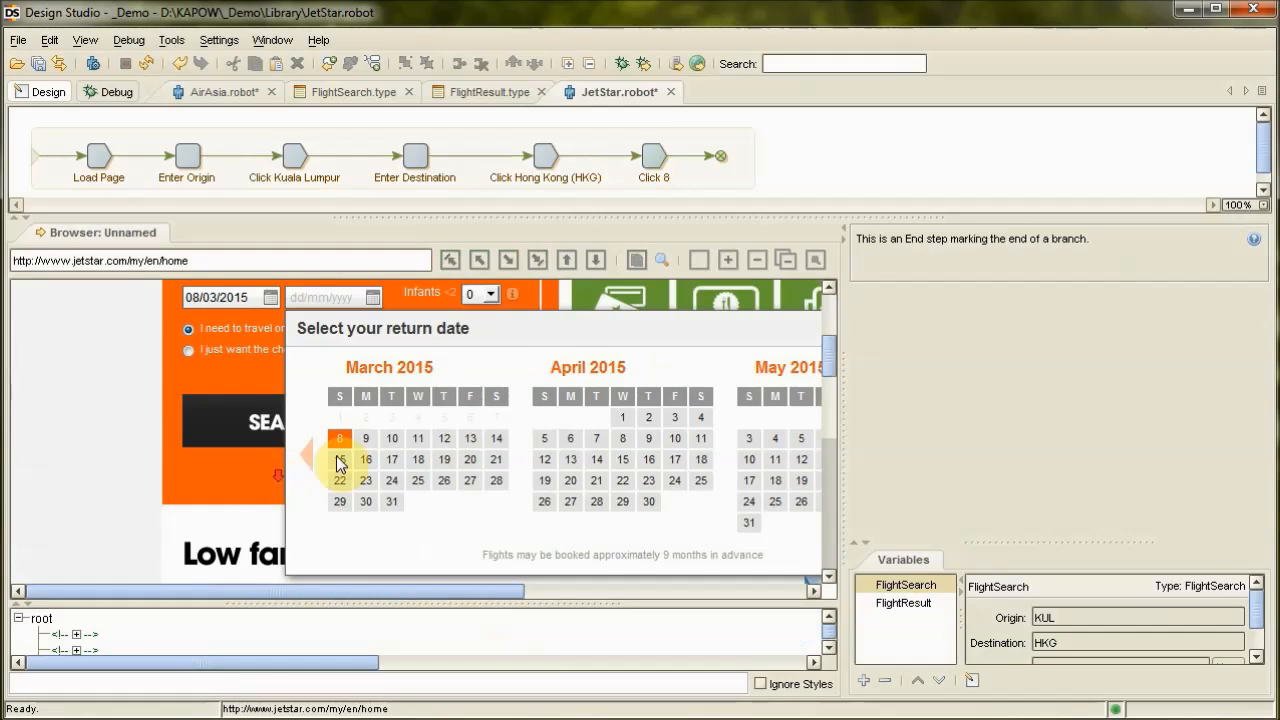
- Pick the return date in the JetStar flight-search calendar
left_click(338, 459)
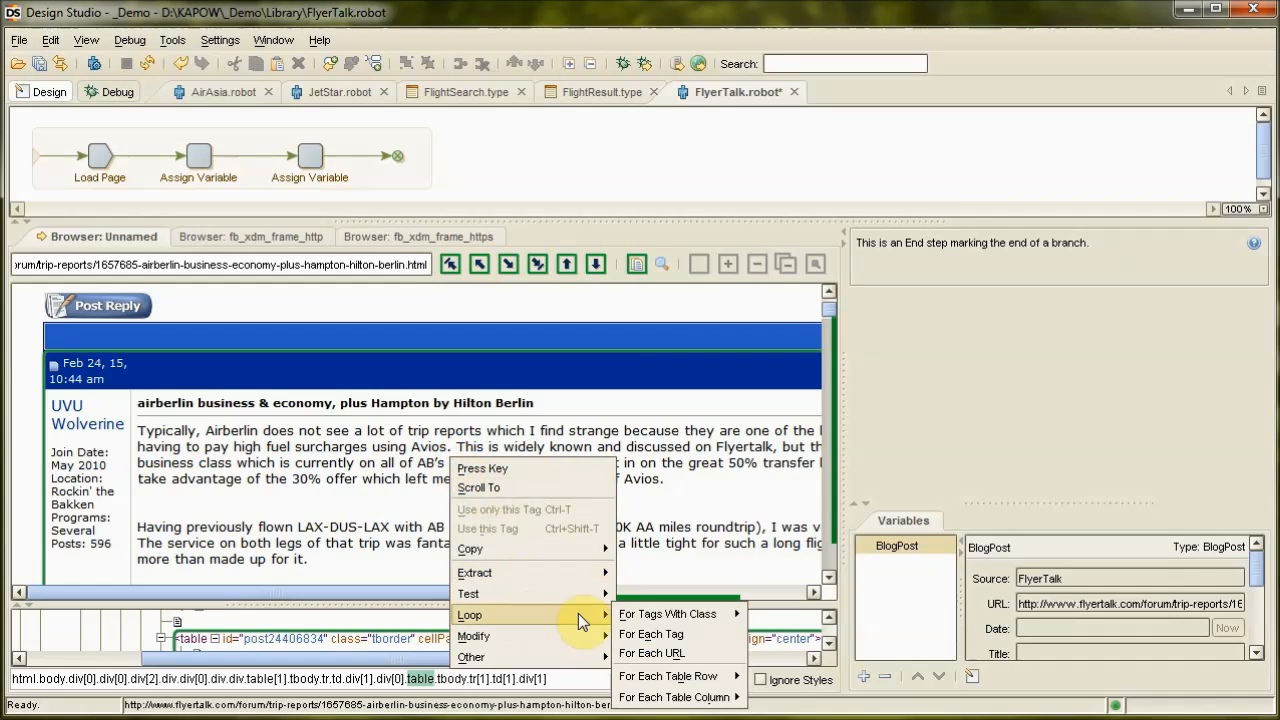
- Loop over each forum post and extract its date with pattern 'M d, y, hh:mm a'
left_click(651, 633)
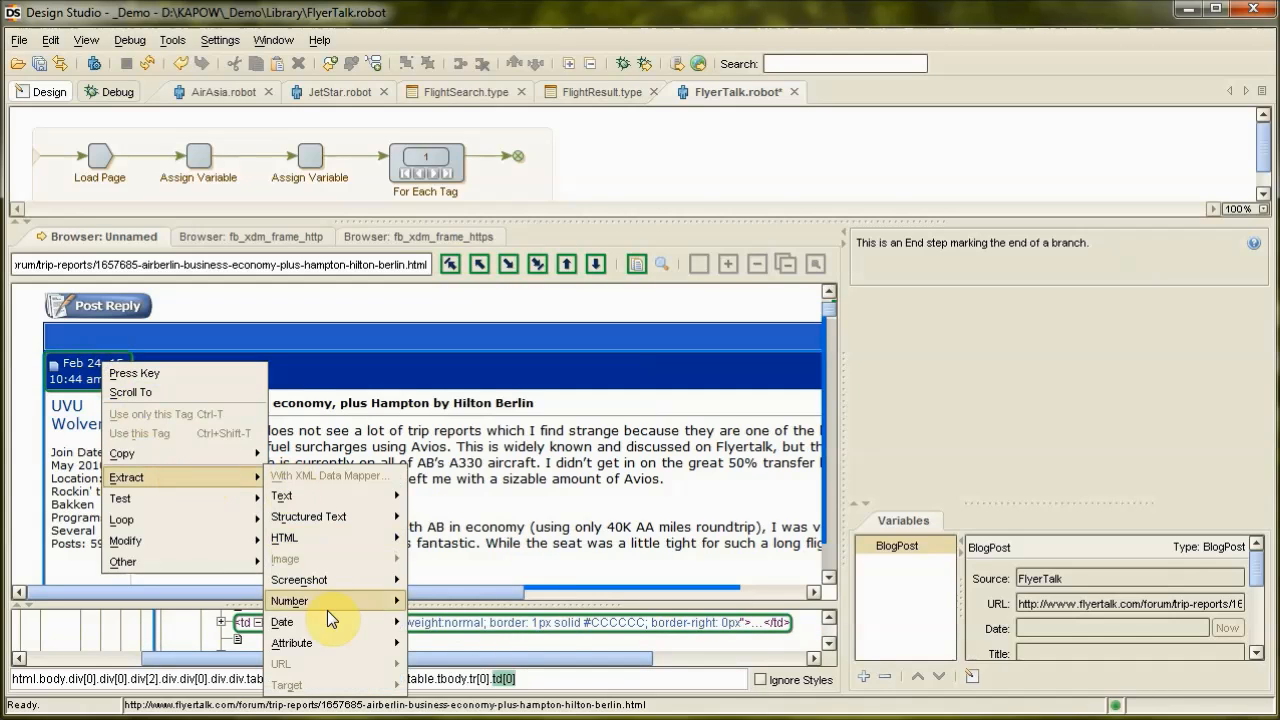
left_click(283, 622)
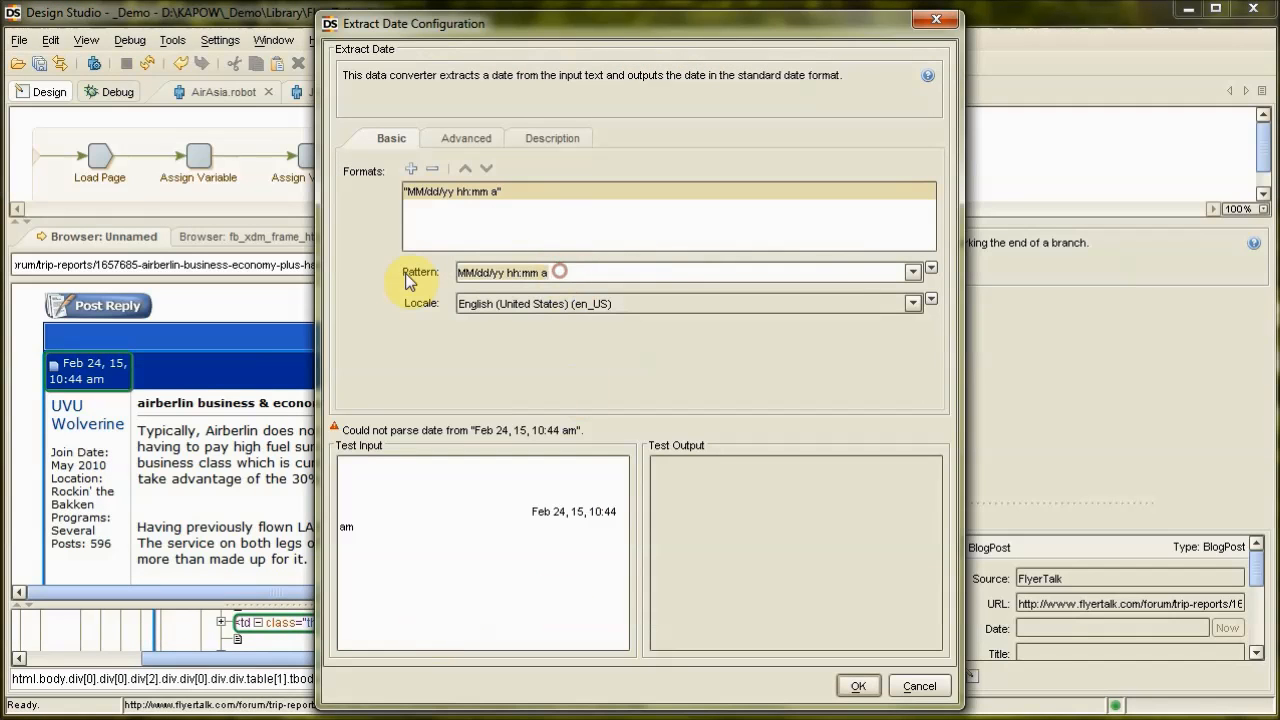
type("M d, y, hh:mm a")
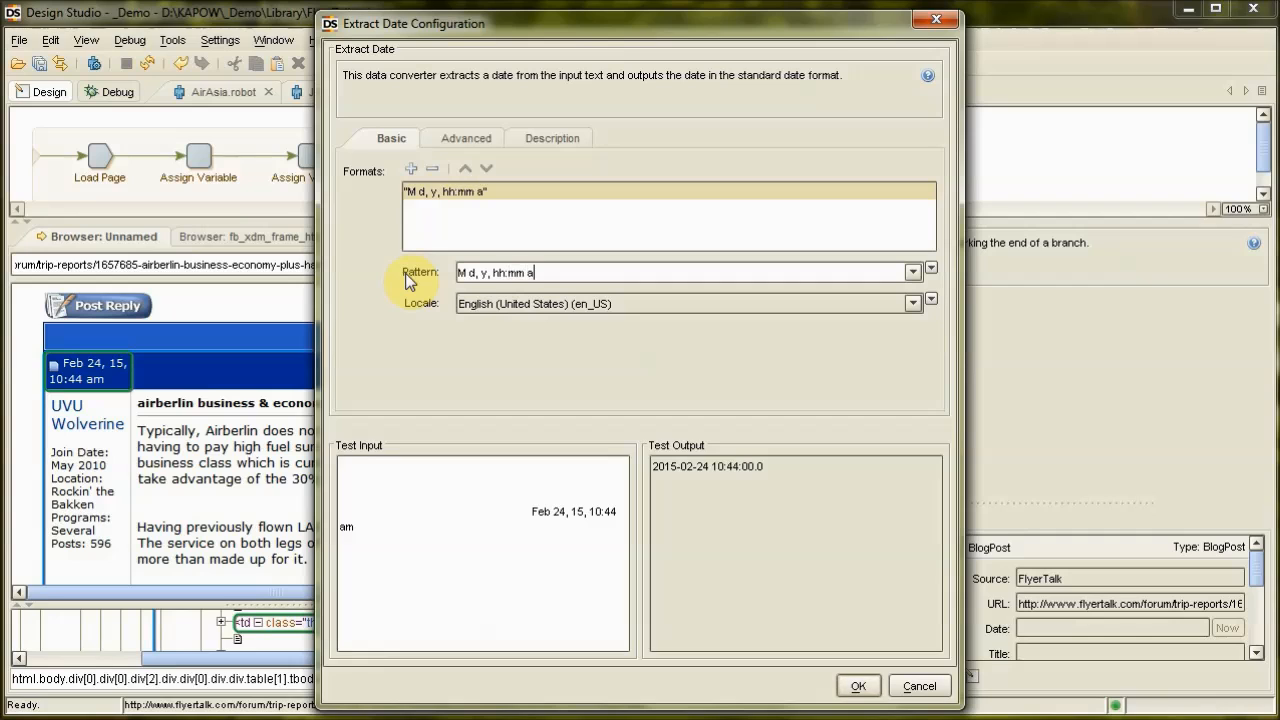
left_click(862, 686)
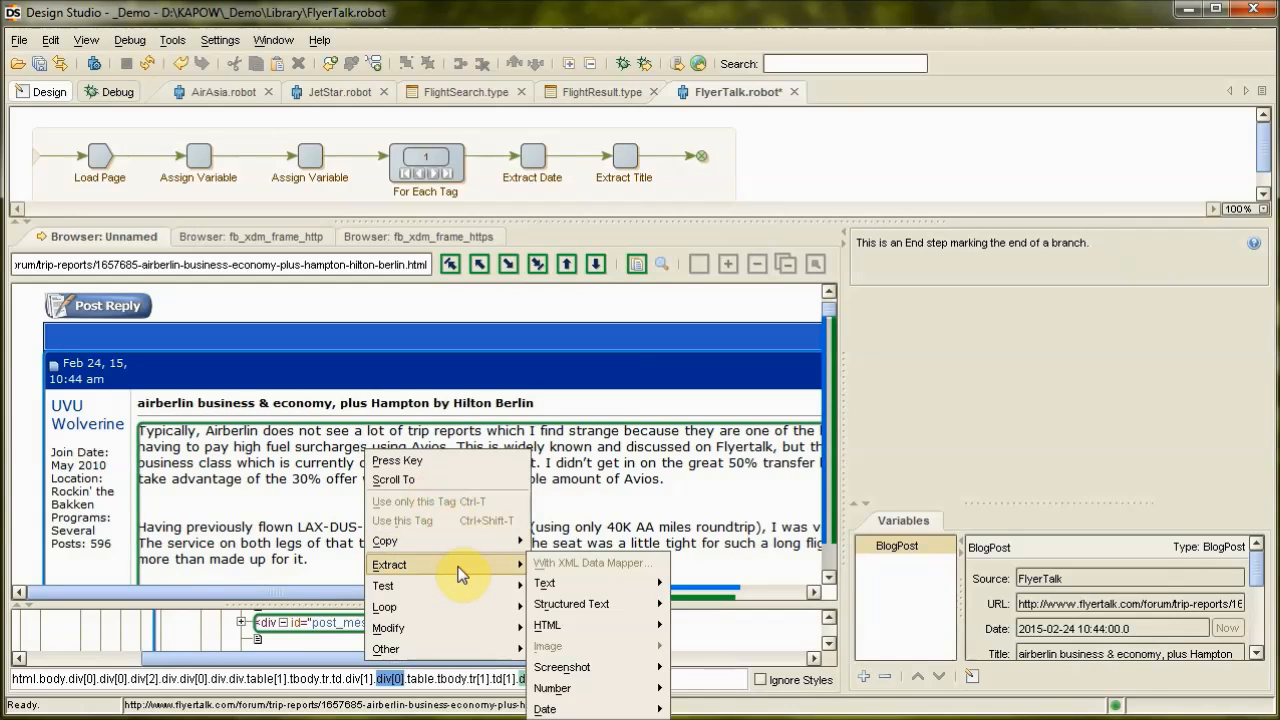
mouse_move(572, 604)
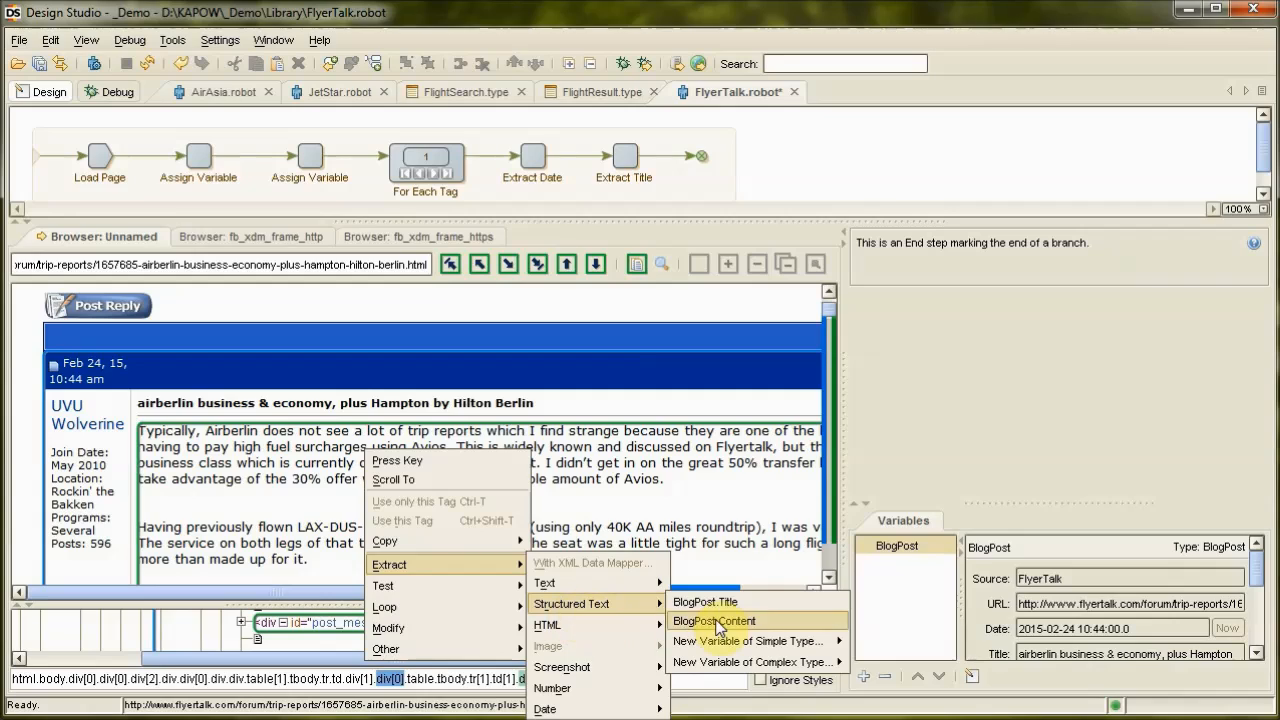